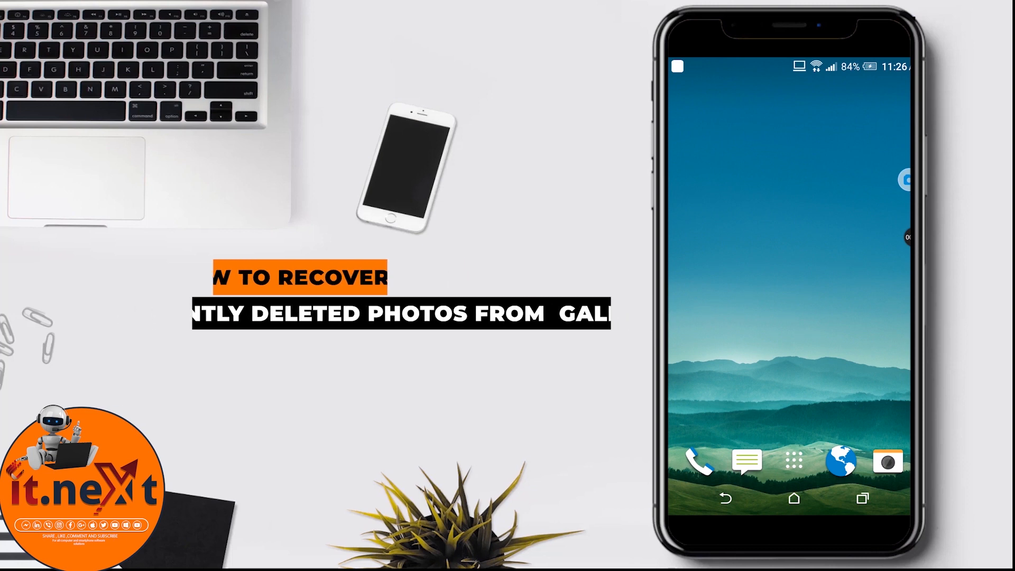
Step: Launch the Google Play Store from the launcher's app drawer
{"action": "left_click", "coordinate": [794, 462]}
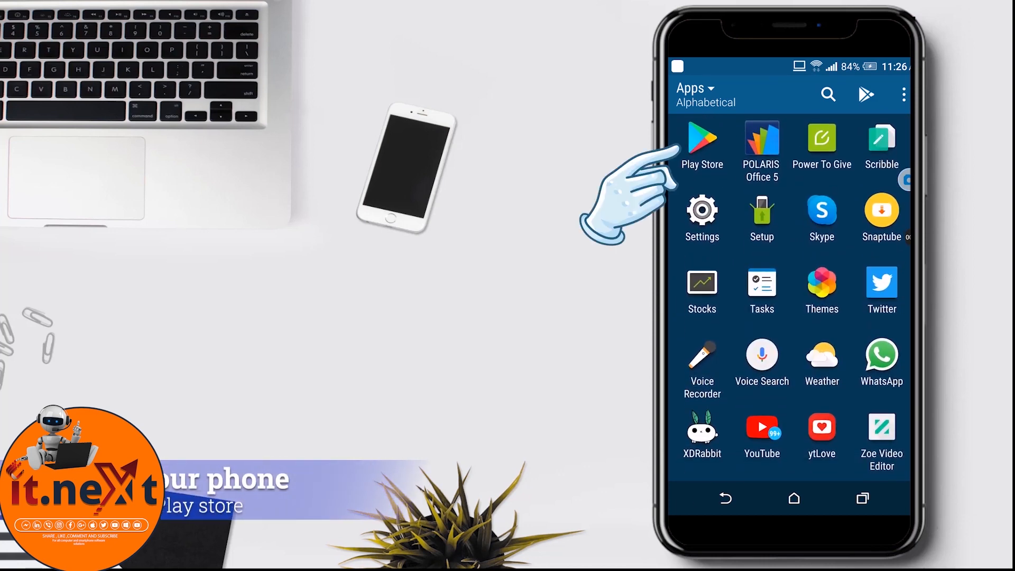
{"action": "left_click", "coordinate": [701, 138]}
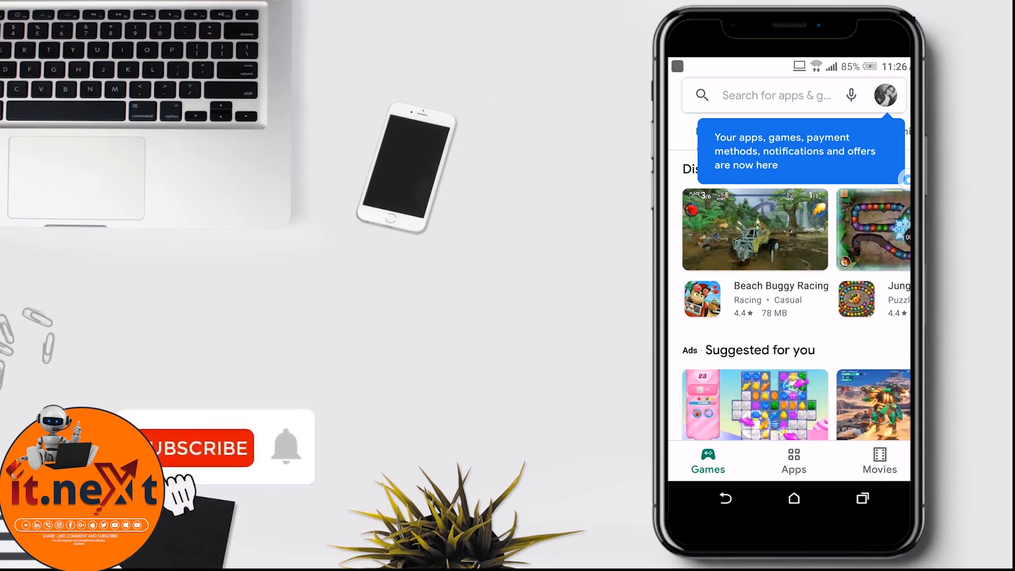
Step: Search the Play Store for 'disk digg' and open the DiskDigger photo recovery page
{"action": "left_click", "coordinate": [777, 95]}
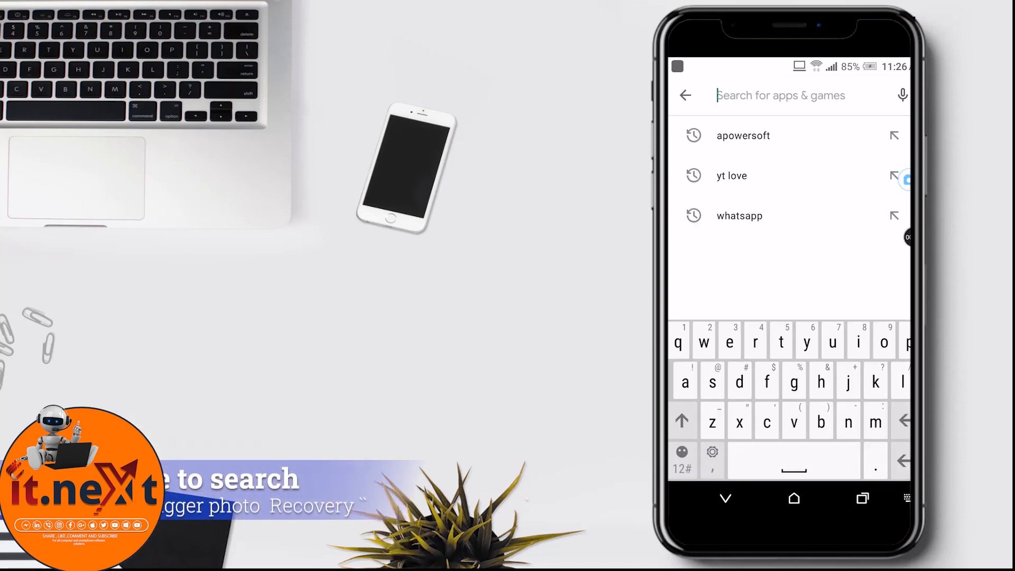
{"action": "type", "text": "disk"}
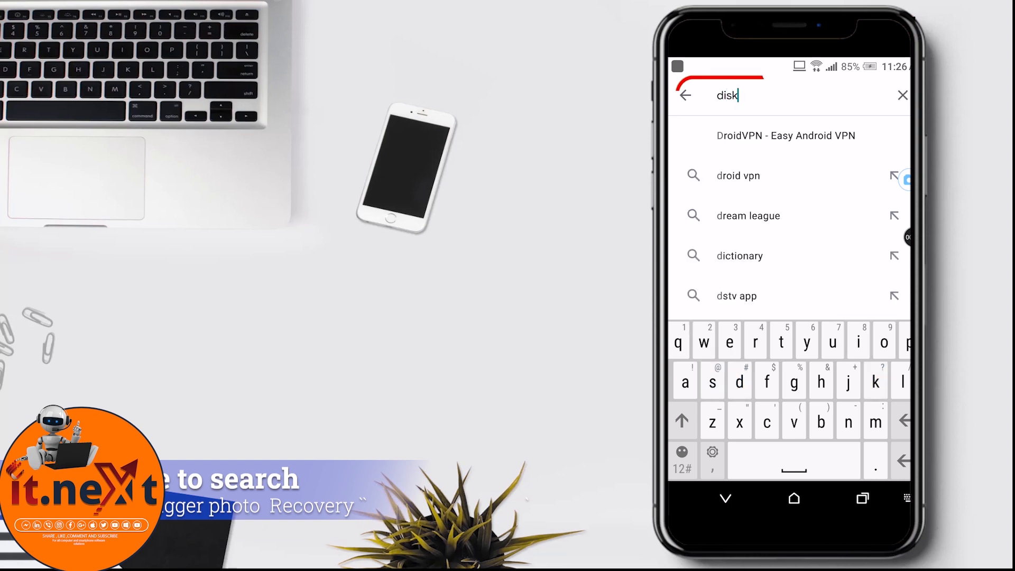
{"action": "type", "text": "di"}
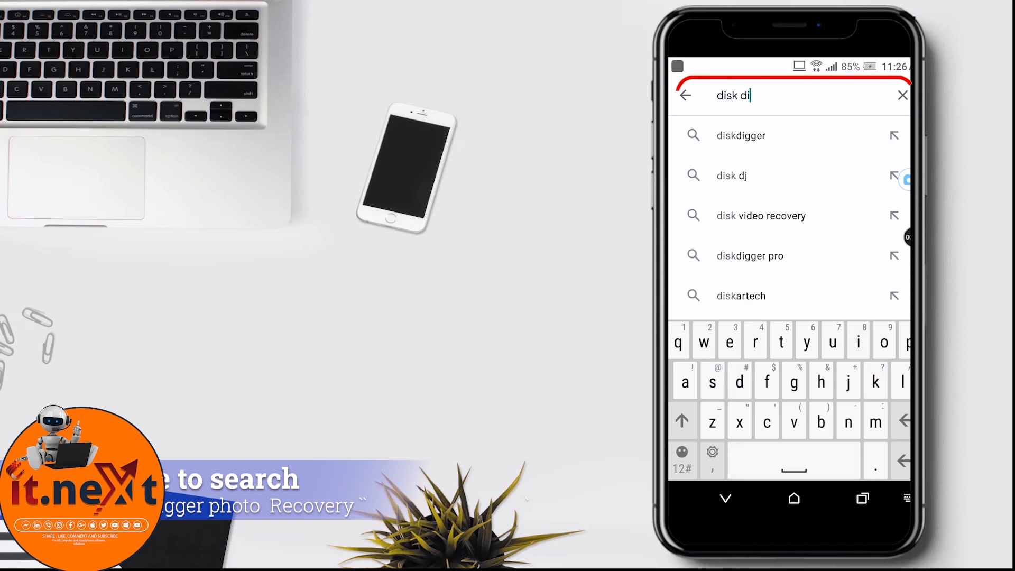
{"action": "type", "text": "gg"}
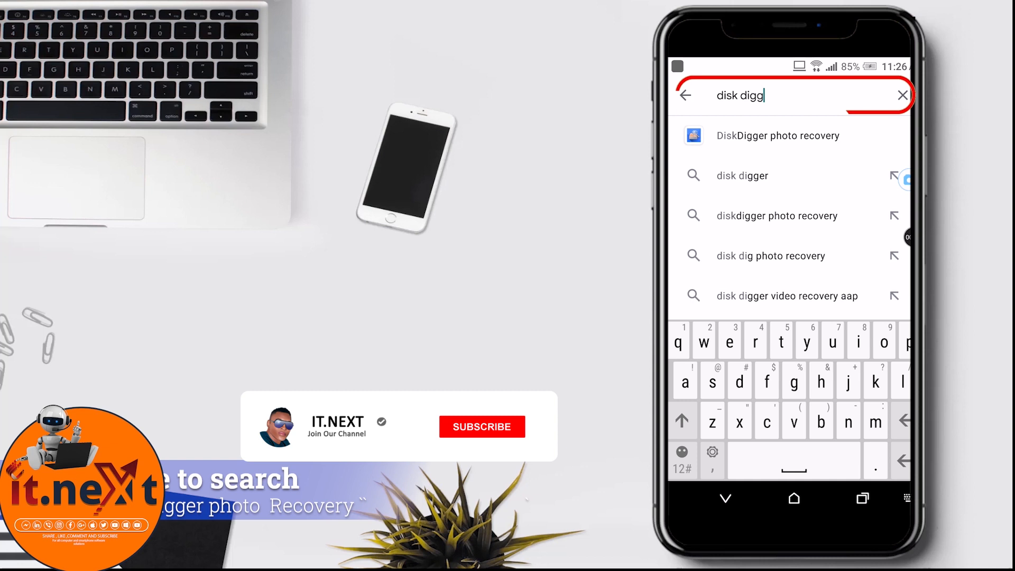
{"action": "left_click", "coordinate": [482, 427]}
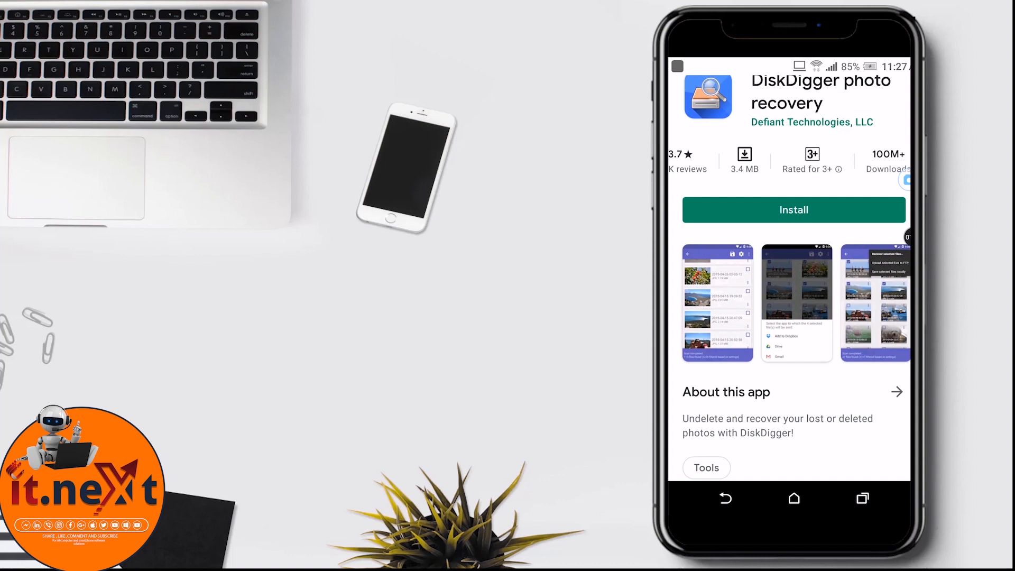
Step: Look over the DiskDigger app page and install DiskDigger photo recovery
{"action": "scroll", "scroll_direction": "down", "scroll_amount": 3}
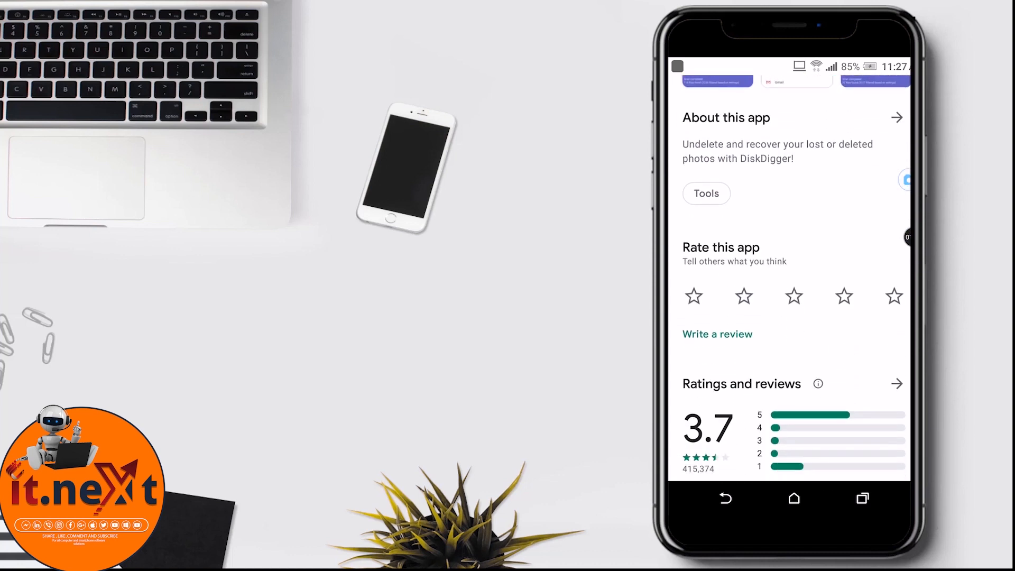
{"action": "scroll", "scroll_direction": "down", "scroll_amount": 3}
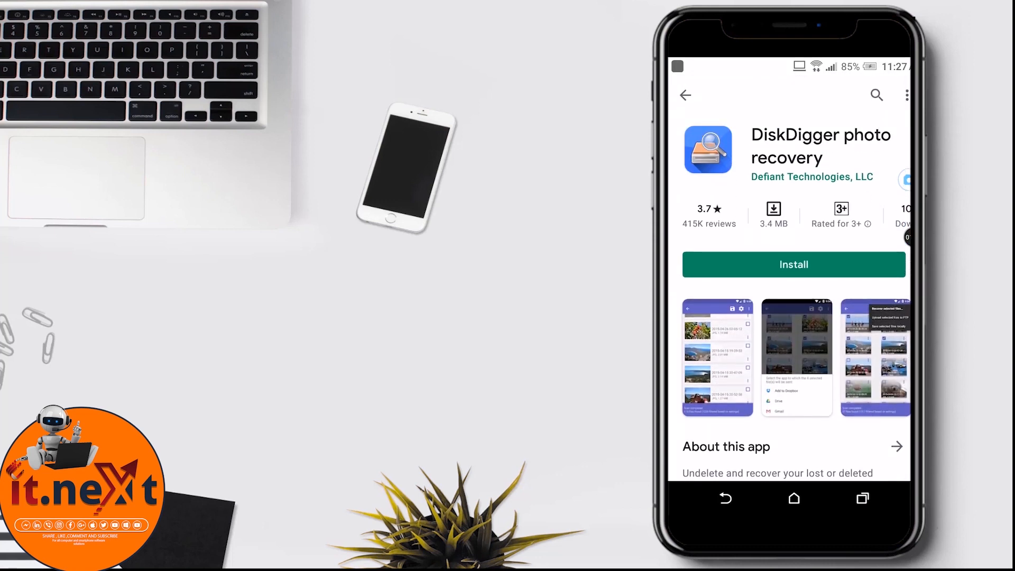
{"action": "left_click", "coordinate": [794, 264]}
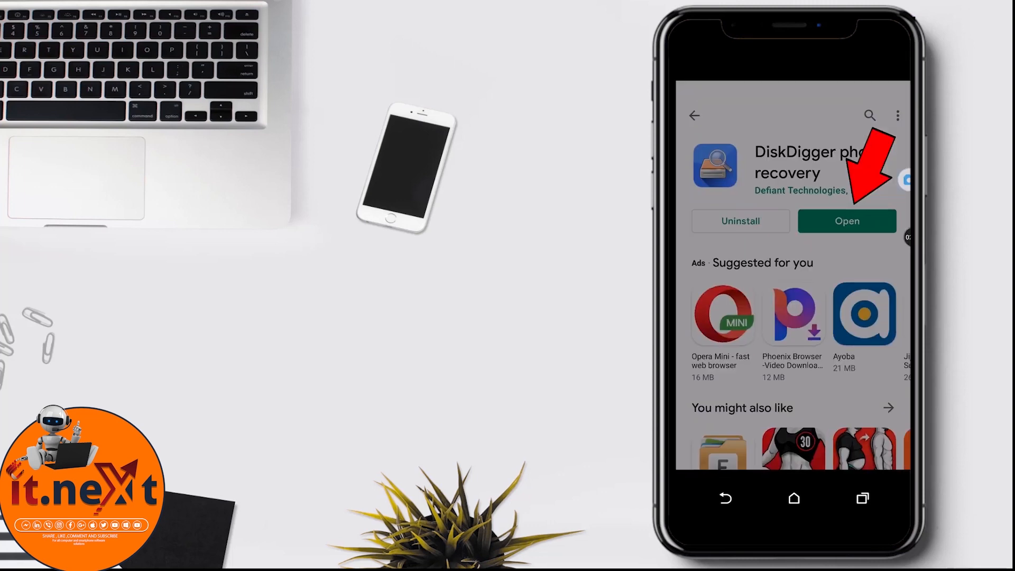
Step: Open DiskDigger and review its basic scan, full scan and free-space wipe options
{"action": "left_click", "coordinate": [847, 221]}
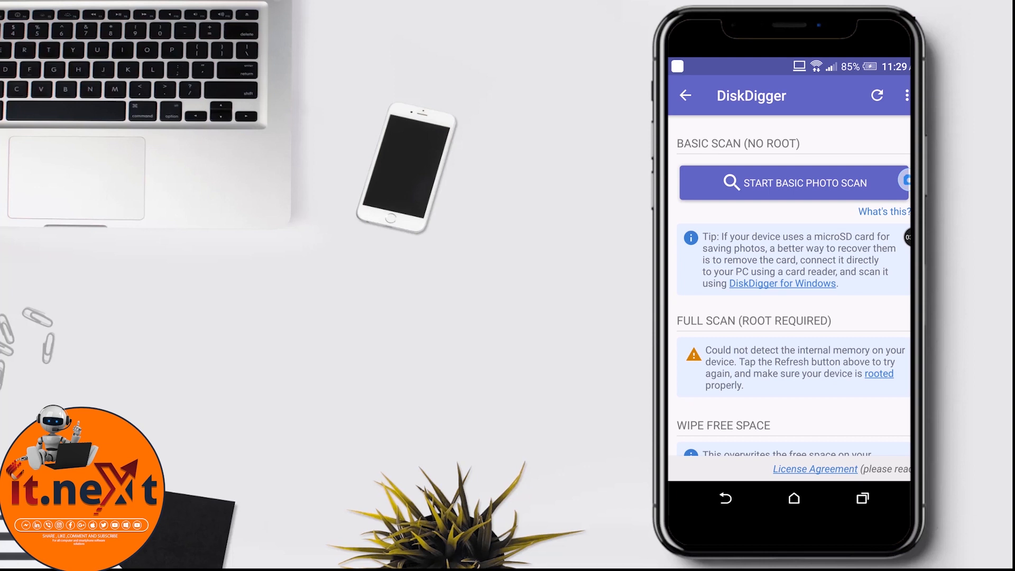
{"action": "scroll", "scroll_direction": "down", "scroll_amount": 3}
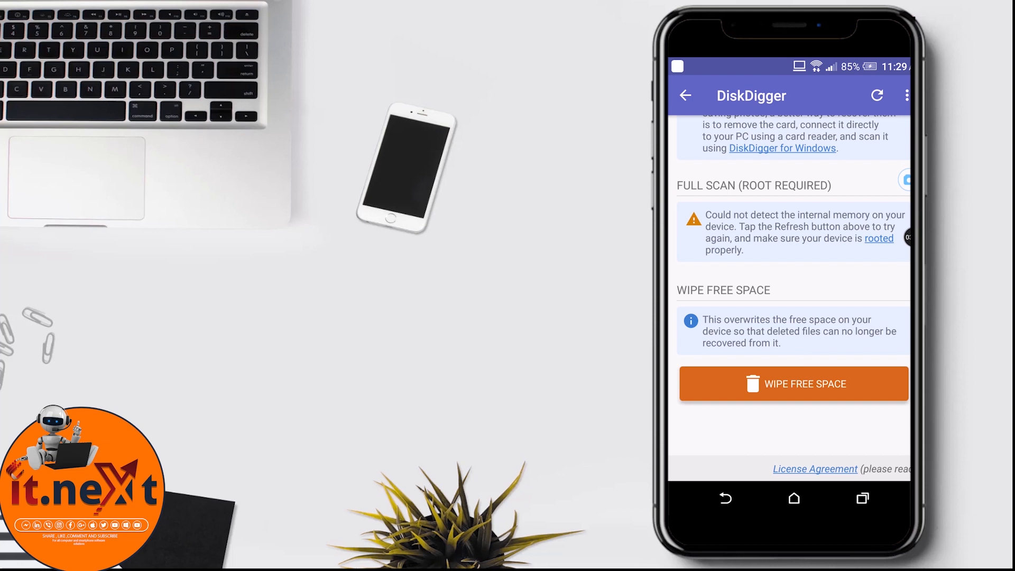
{"action": "scroll", "scroll_direction": "up", "scroll_amount": 3}
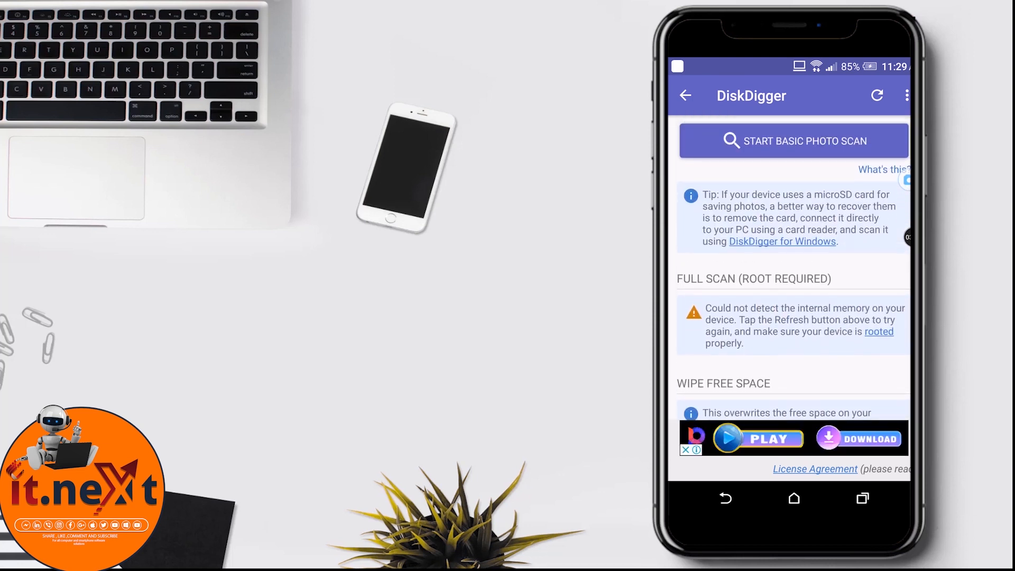
{"action": "scroll", "scroll_direction": "down", "scroll_amount": 3}
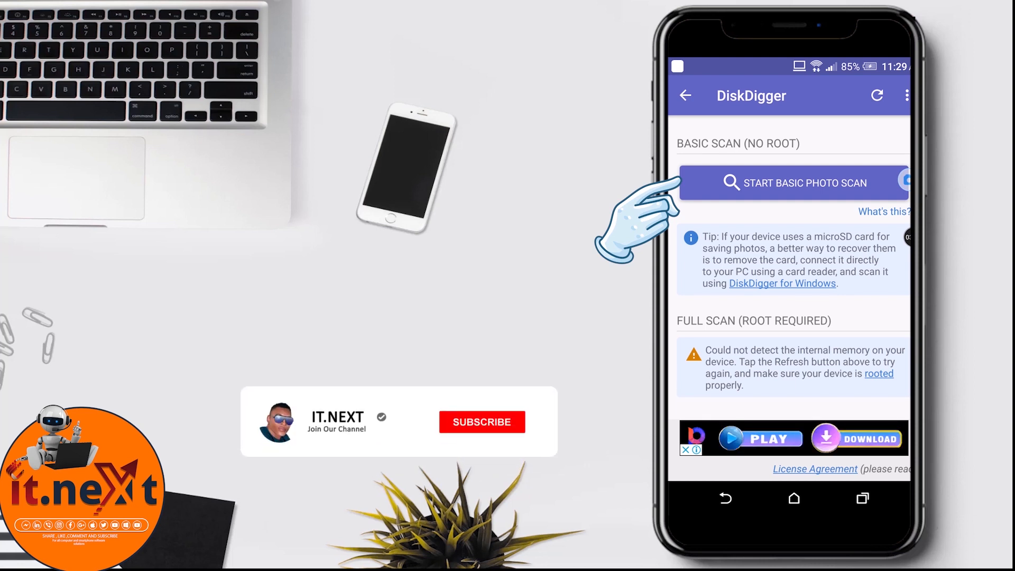
{"action": "left_click", "coordinate": [481, 422]}
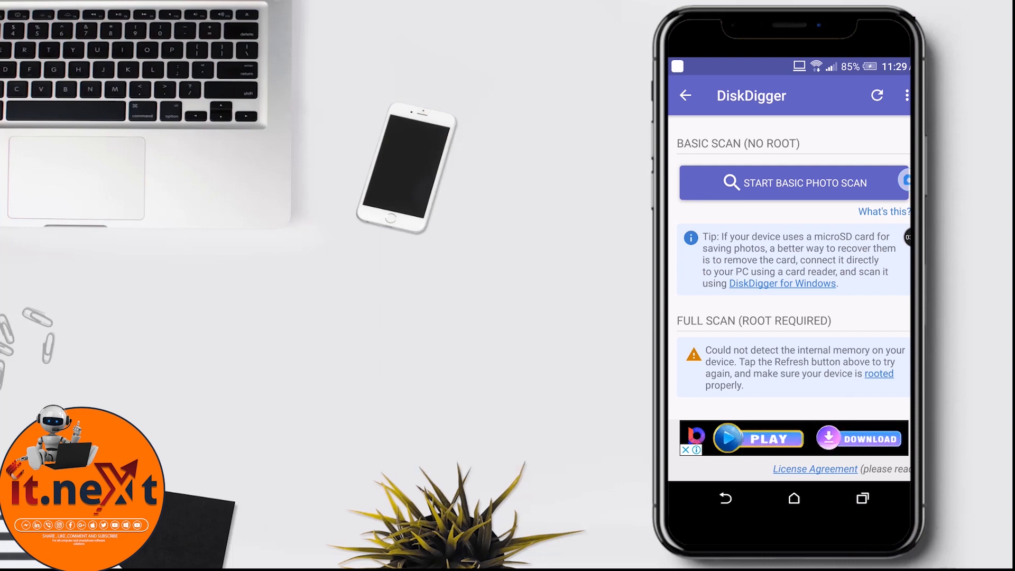
Step: Run a basic photo scan, granting file access, until 55 recoverable files are reported
{"action": "left_click", "coordinate": [792, 182]}
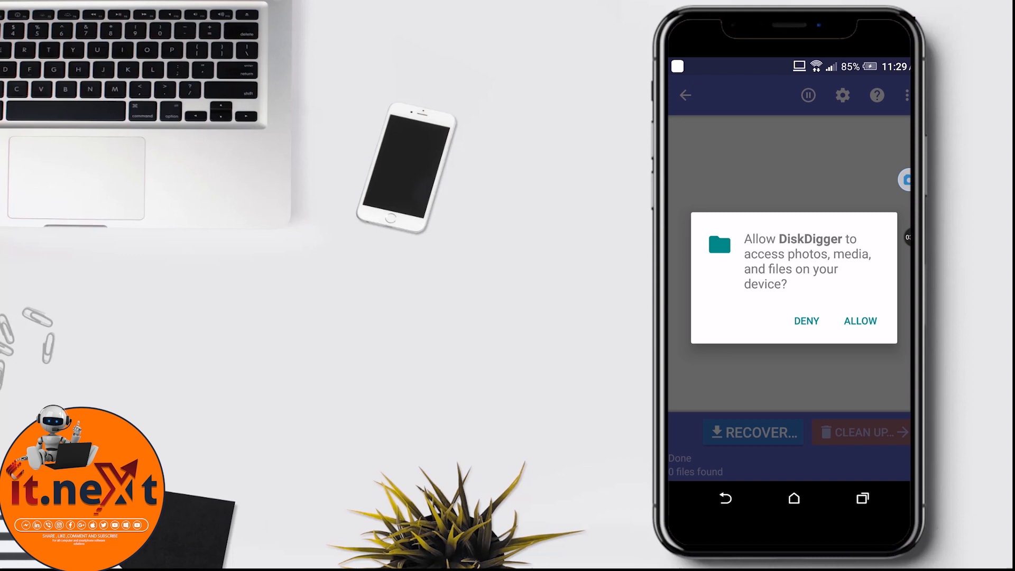
{"action": "left_click", "coordinate": [860, 321]}
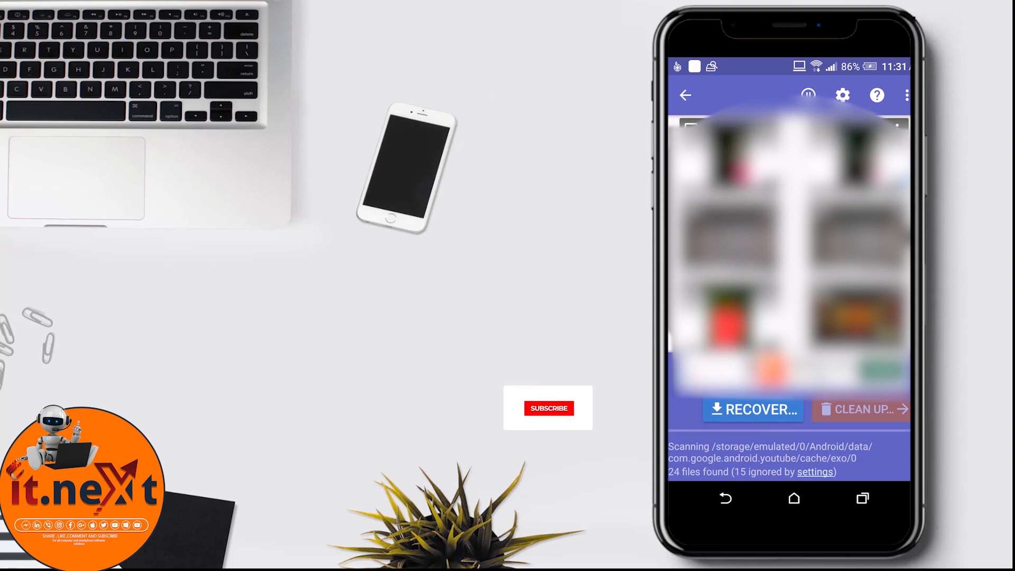
{"action": "left_click", "coordinate": [549, 407]}
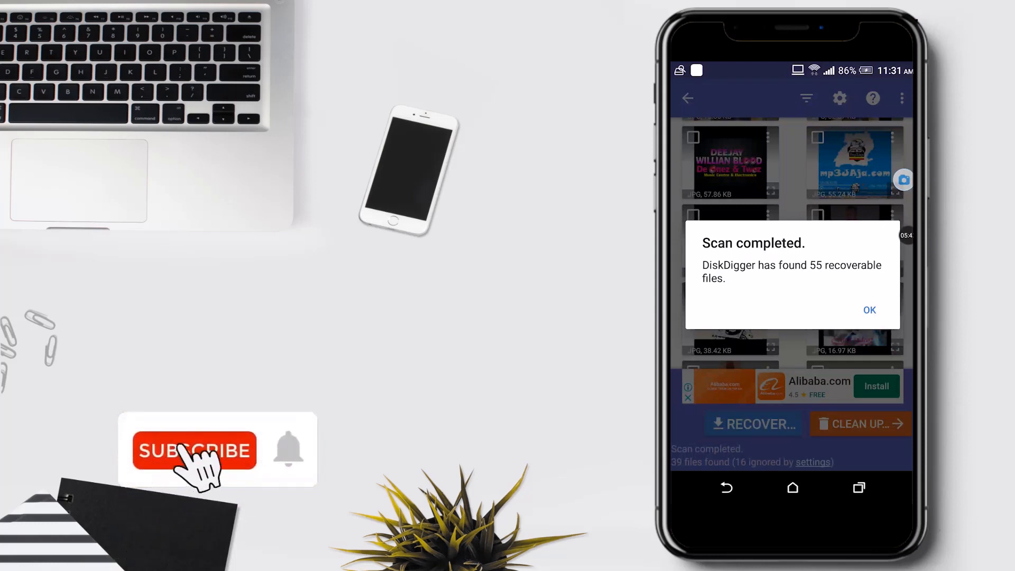
{"action": "left_click", "coordinate": [193, 450]}
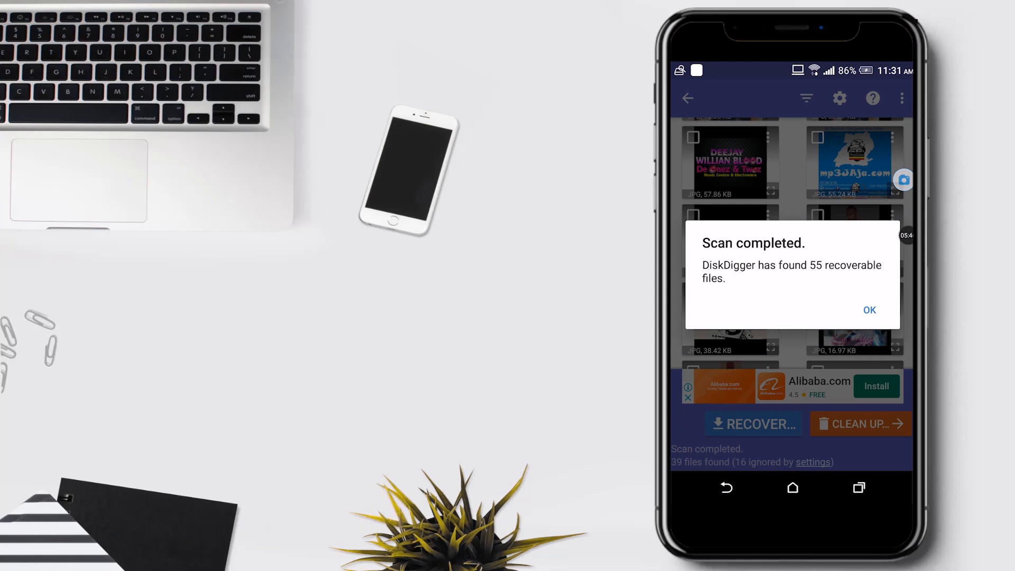
Step: Dismiss the scan notice and recover the chosen photos to a custom device location
{"action": "left_click", "coordinate": [870, 311]}
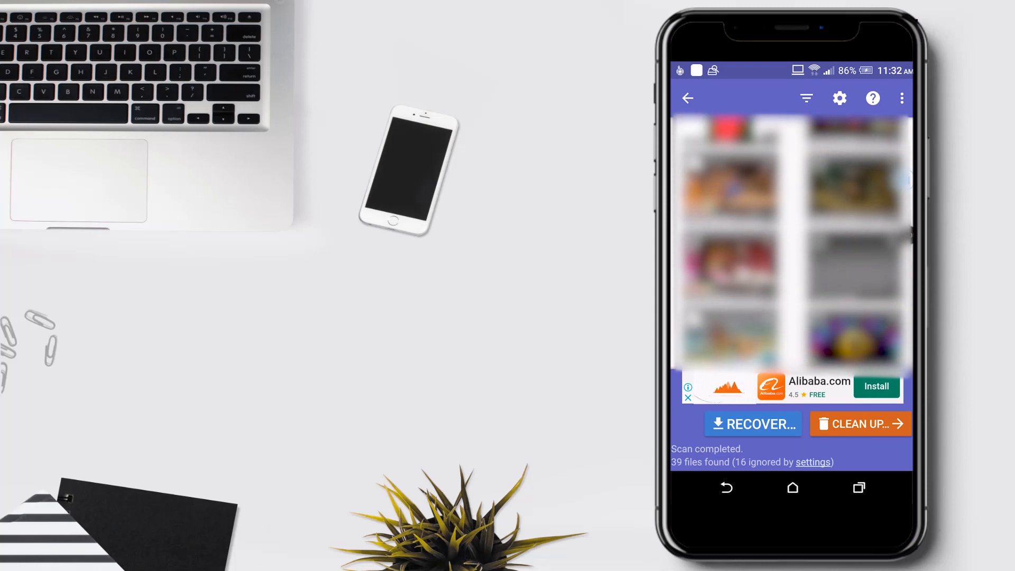
{"action": "left_click", "coordinate": [752, 424]}
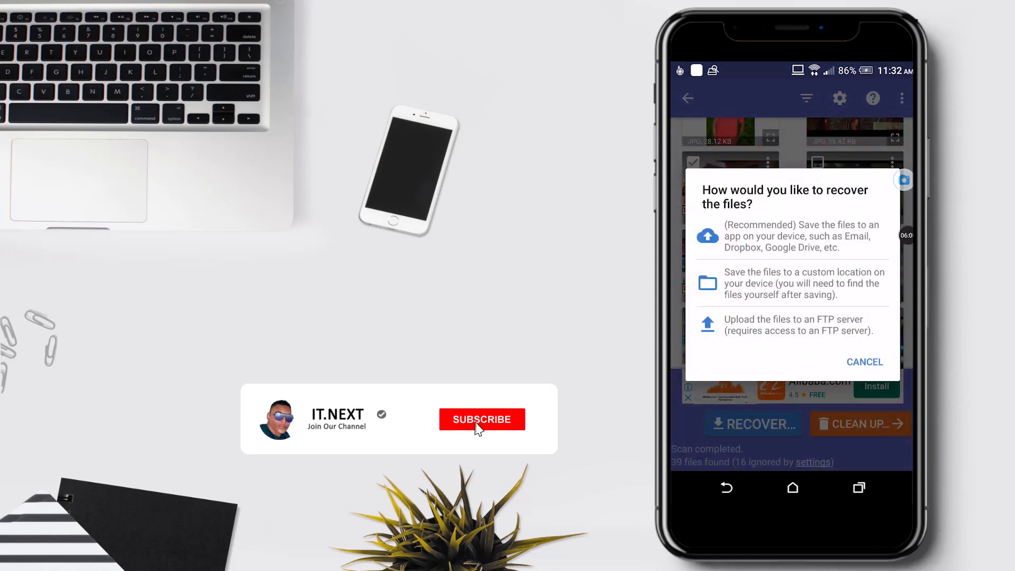
{"action": "left_click", "coordinate": [482, 419]}
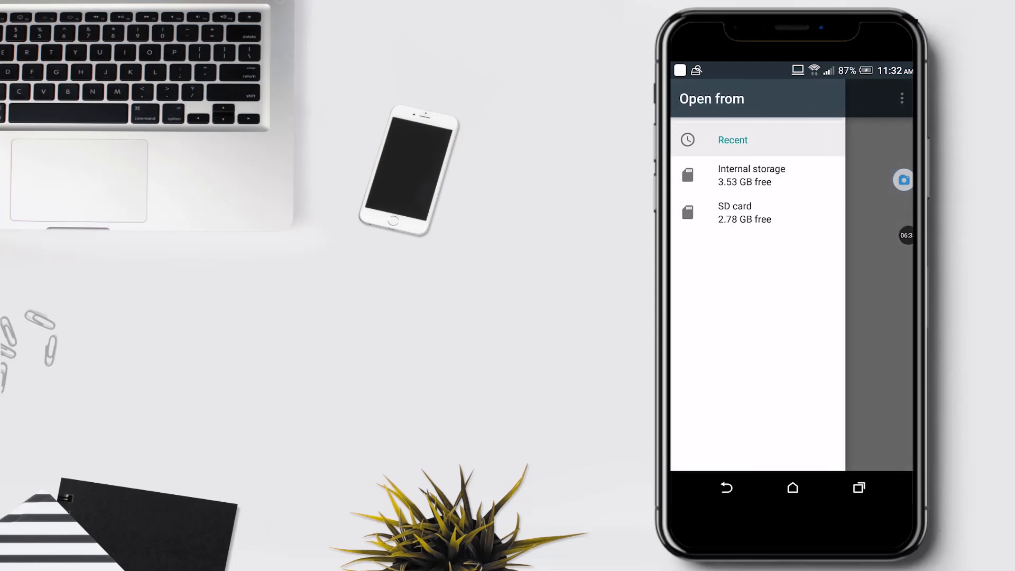
Step: Save the recovered photos to Internal storage, then go to the home screen
{"action": "left_click", "coordinate": [751, 175]}
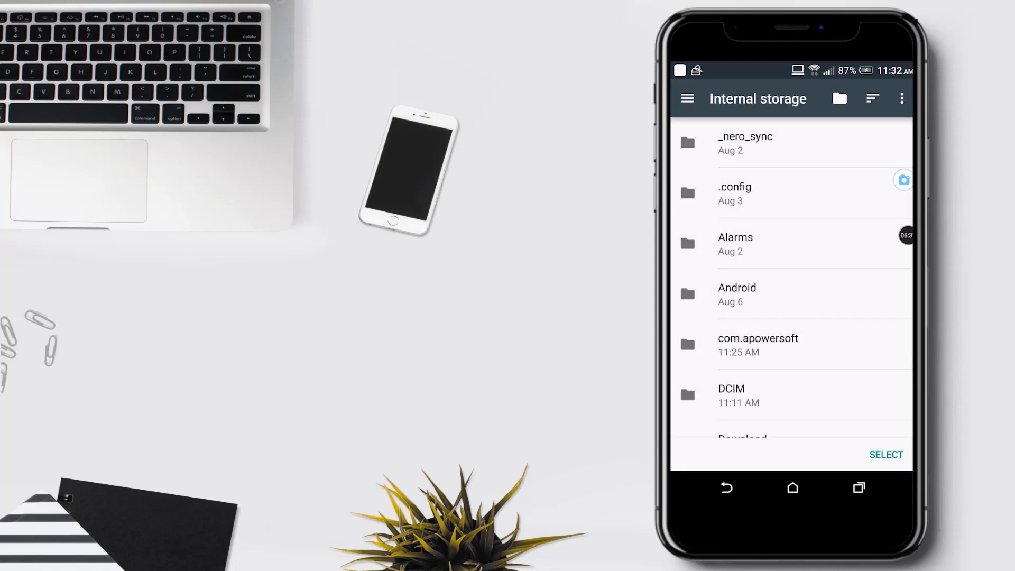
{"action": "left_click", "coordinate": [732, 395]}
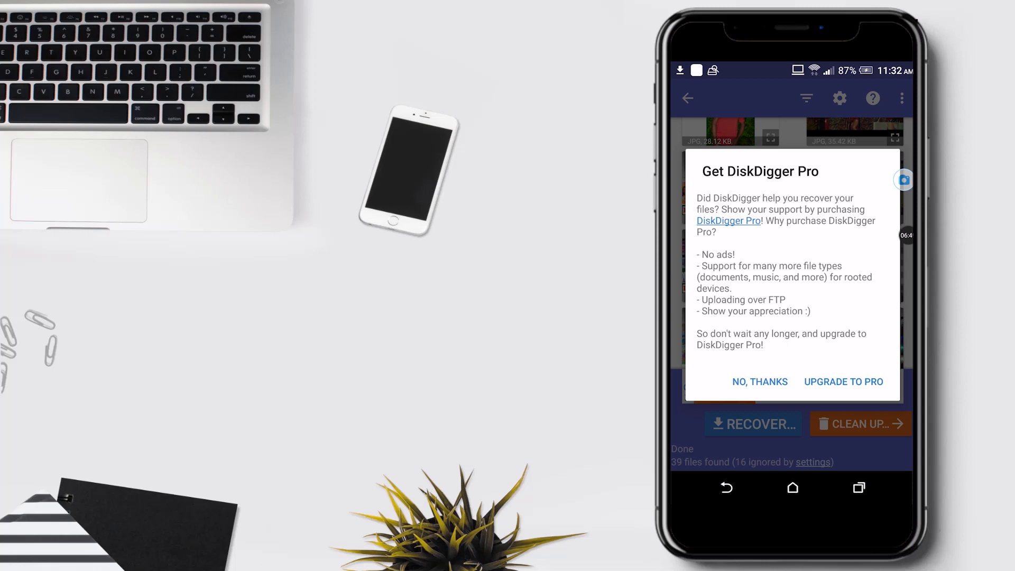
{"action": "left_click", "coordinate": [760, 381]}
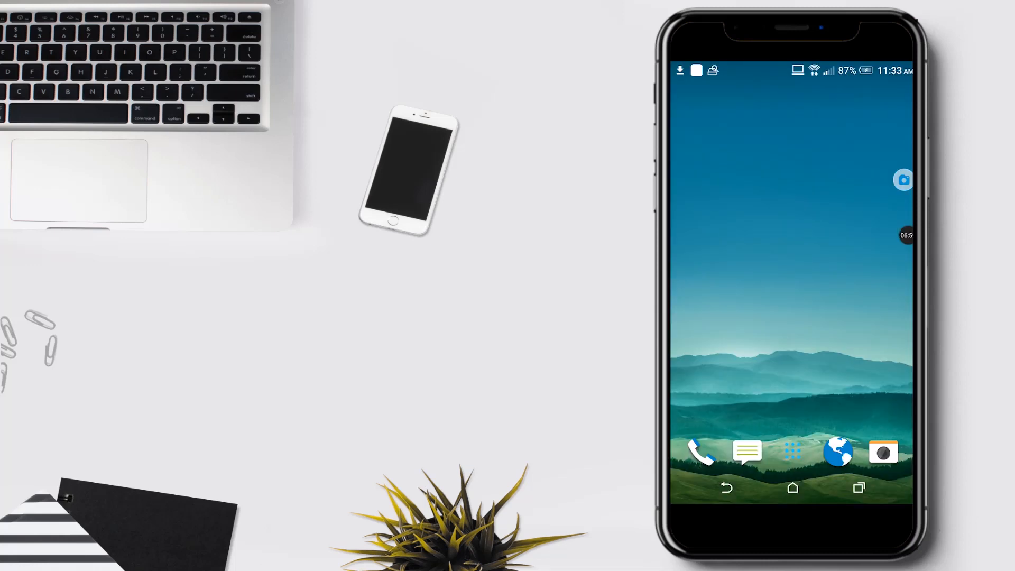
Step: View Gallery's Camera shots album, now showing 8 photos including the recovered ones
{"action": "left_click", "coordinate": [793, 451]}
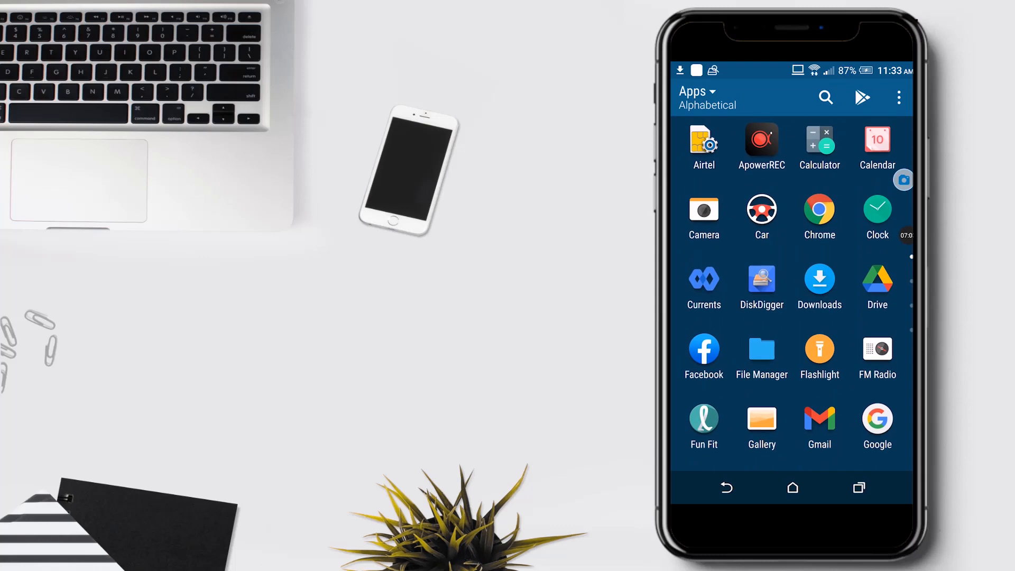
{"action": "left_click", "coordinate": [762, 421]}
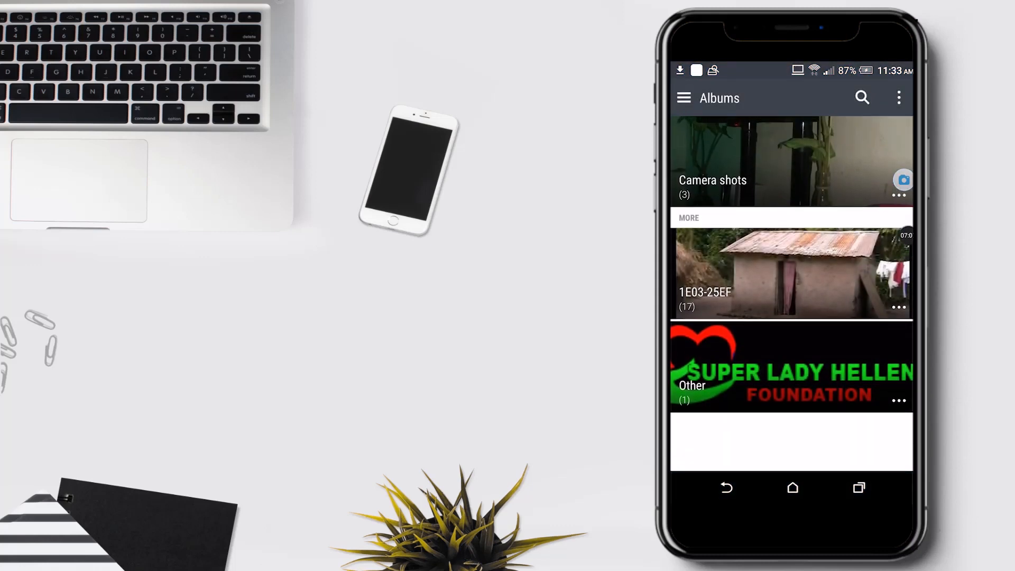
{"action": "left_click", "coordinate": [684, 98]}
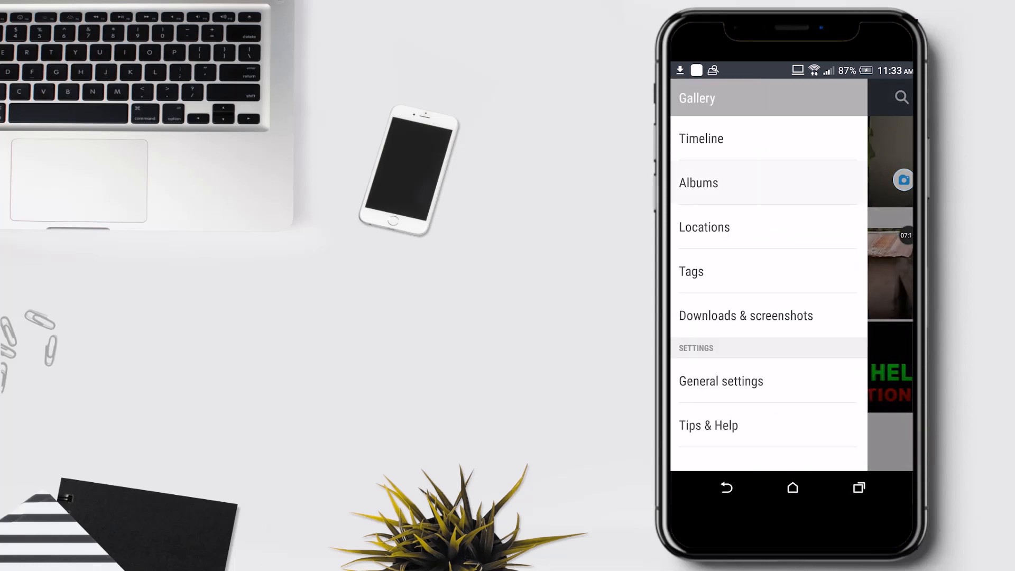
{"action": "left_click", "coordinate": [699, 182]}
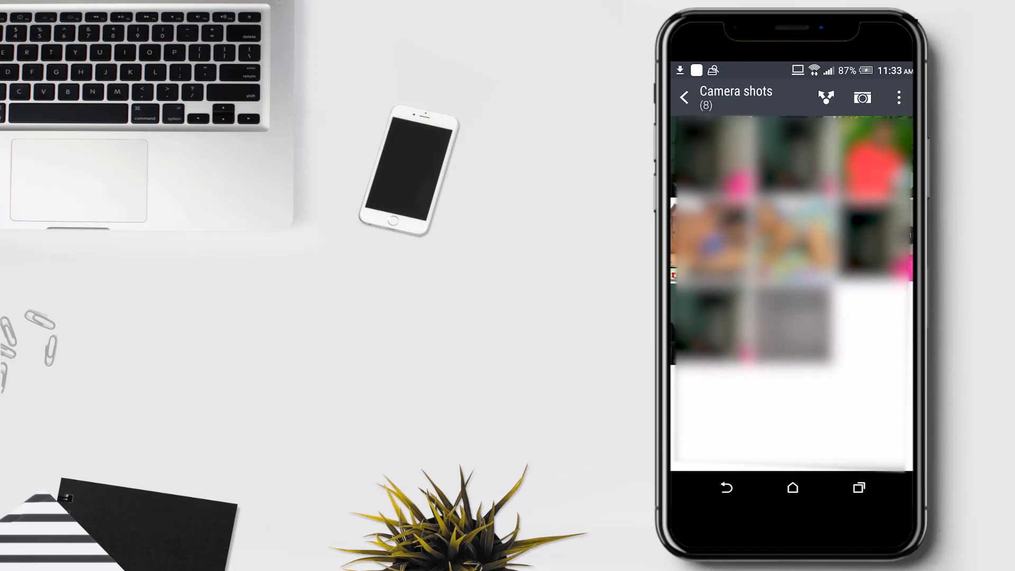
{"action": "scroll", "scroll_direction": "up", "scroll_amount": 3}
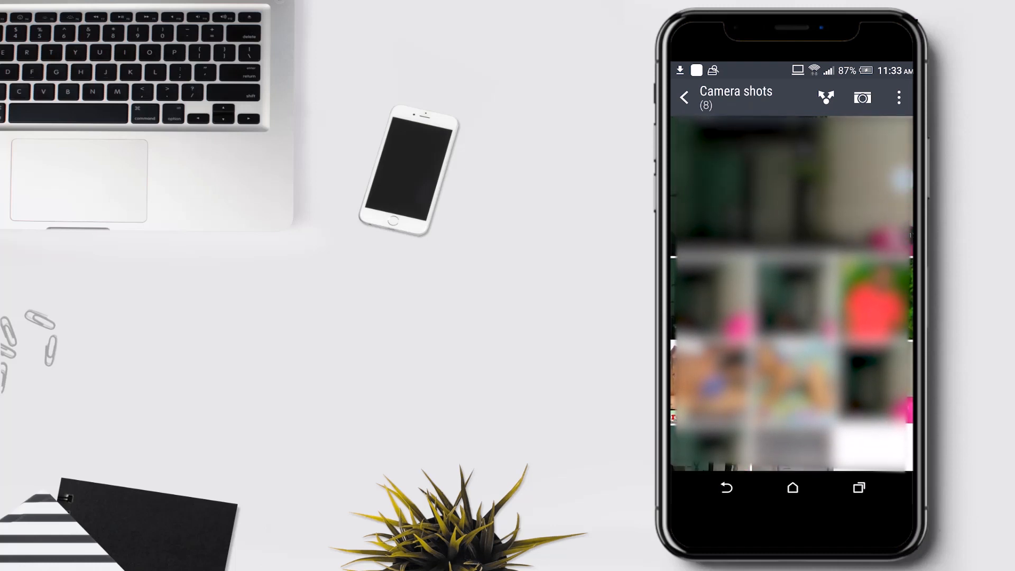
{"action": "left_click", "coordinate": [793, 488]}
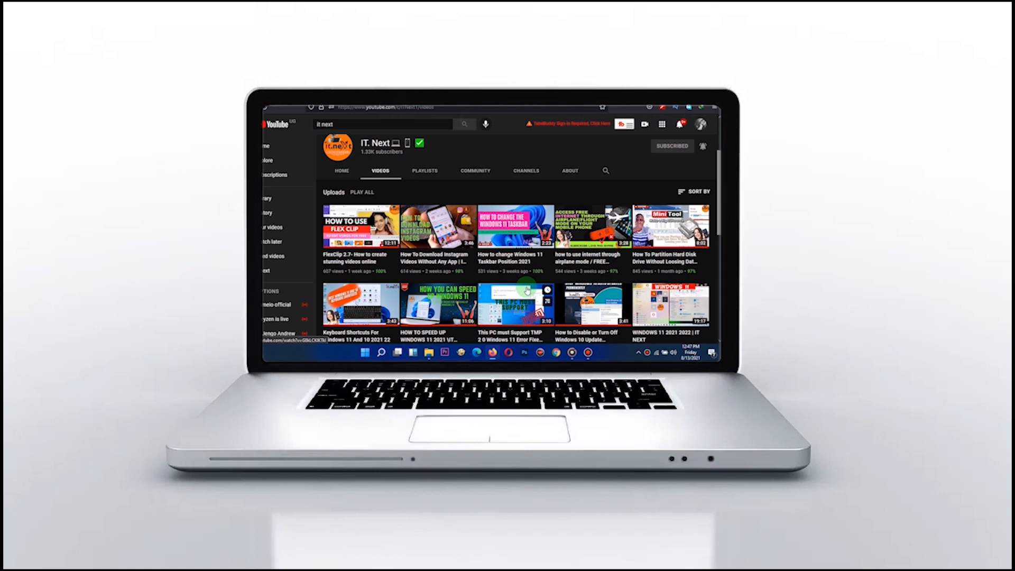
{"action": "scroll", "scroll_direction": "down", "scroll_amount": 3}
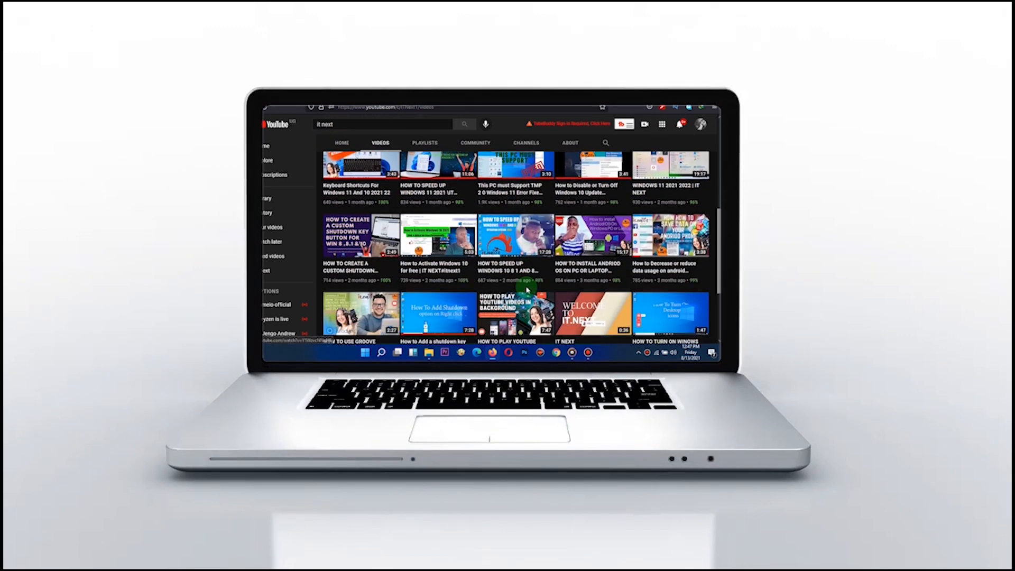